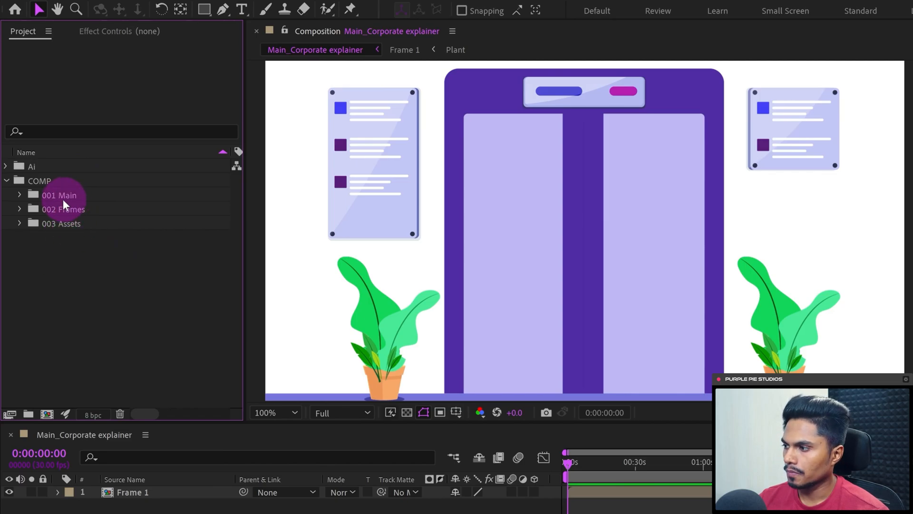
# Step: Precompose Leaf 1 through Leaf 1.5 into a new composition named 'Leaves'
pyautogui.click(19, 209)
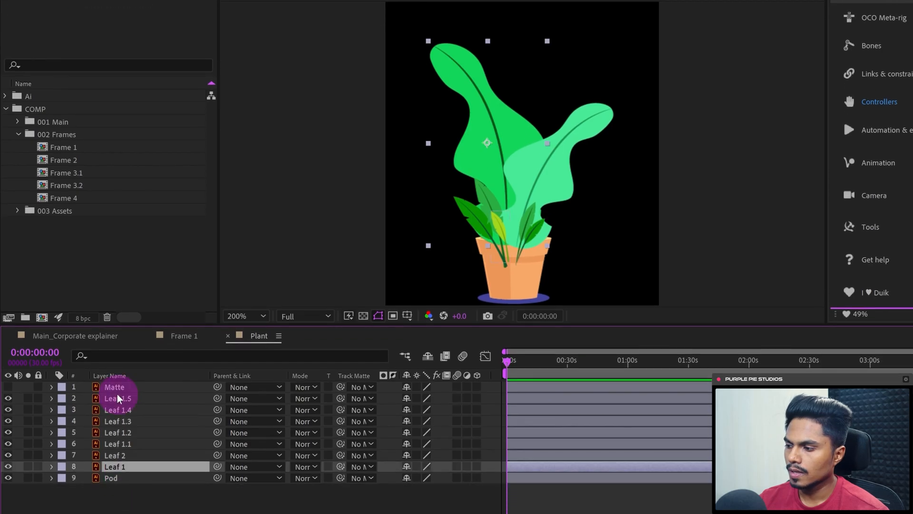
pyautogui.write('La')
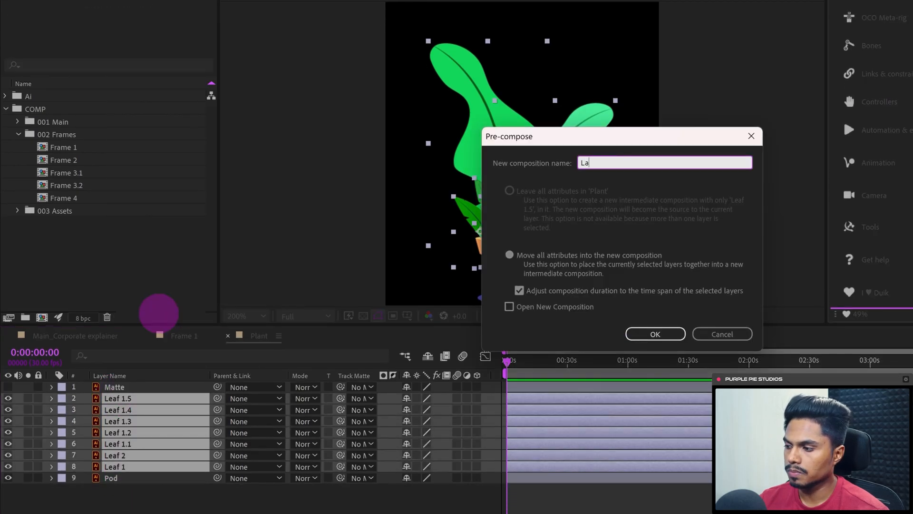
pyautogui.click(654, 334)
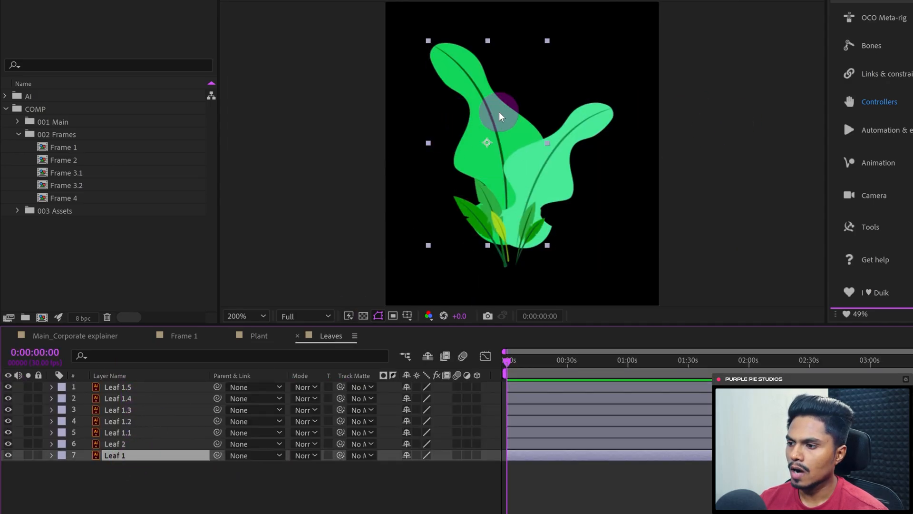
# Step: Precompose Leaf 1 moving all attributes, then resize its comp to 321 × 552 px
pyautogui.rightClick(118, 455)
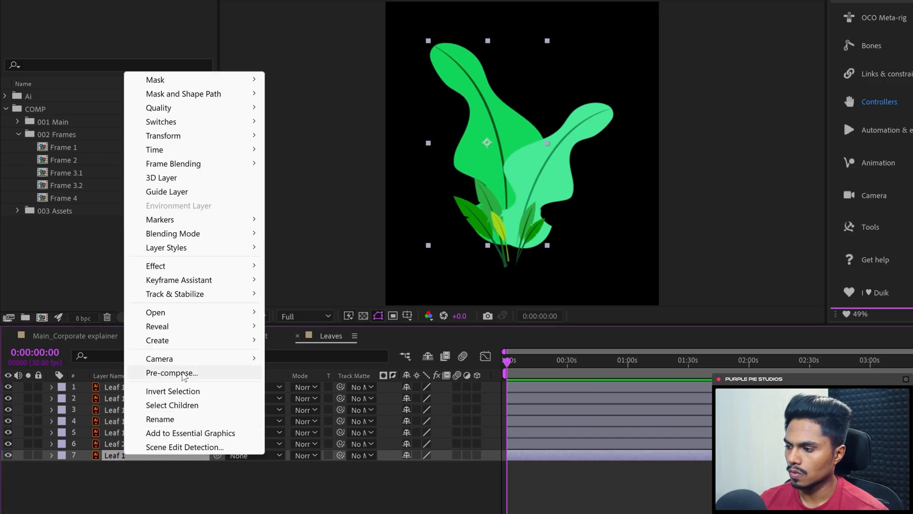
pyautogui.click(172, 373)
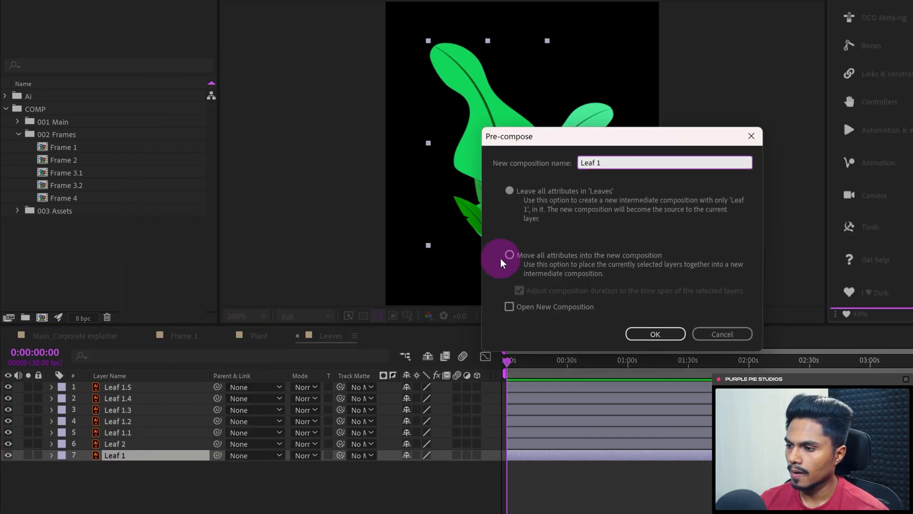
pyautogui.click(655, 334)
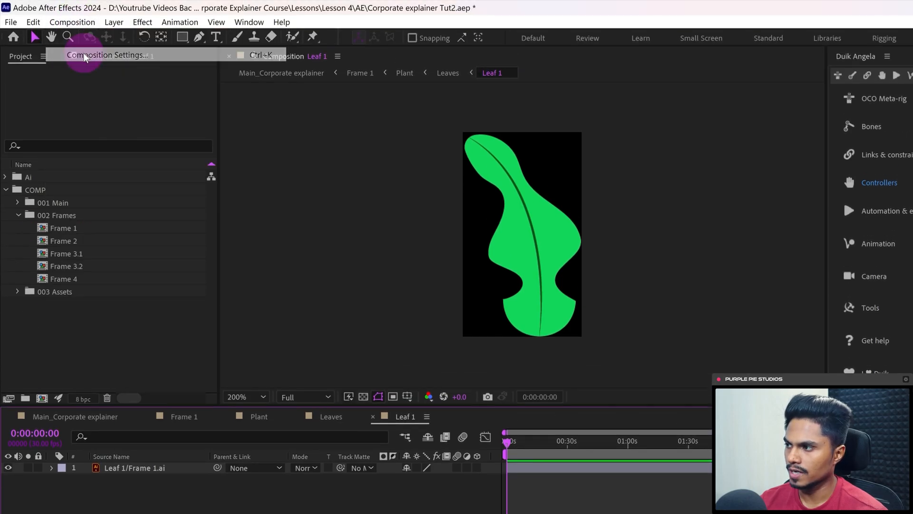
pyautogui.click(107, 54)
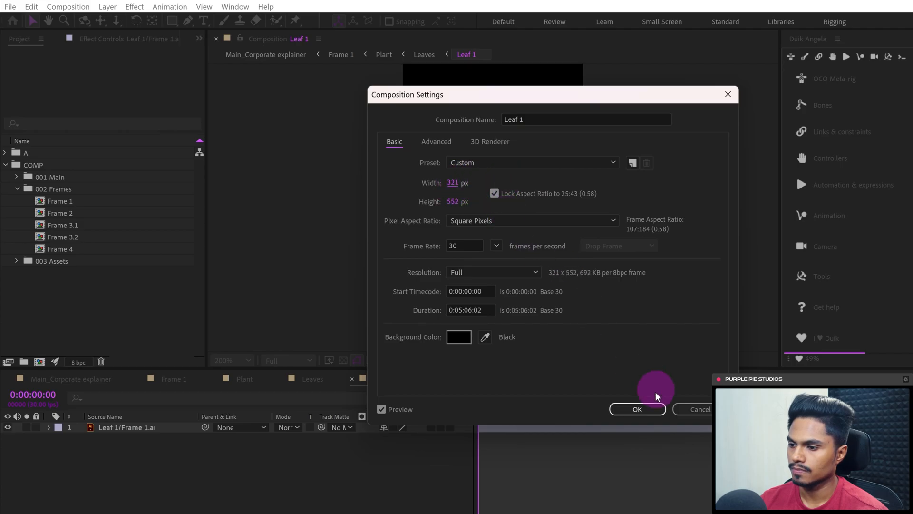
pyautogui.click(637, 408)
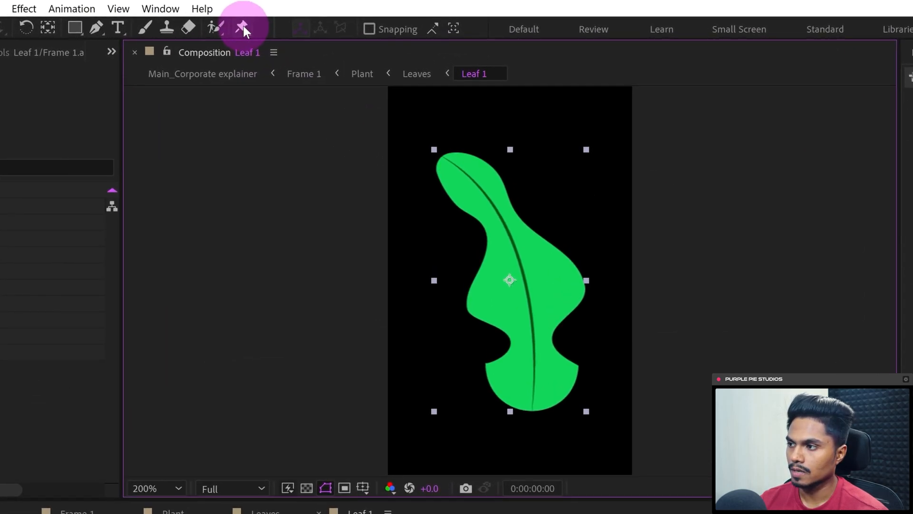
# Step: Place Puppet Position Pins up the Leaf 1 vein, from base toward tip
pyautogui.click(242, 28)
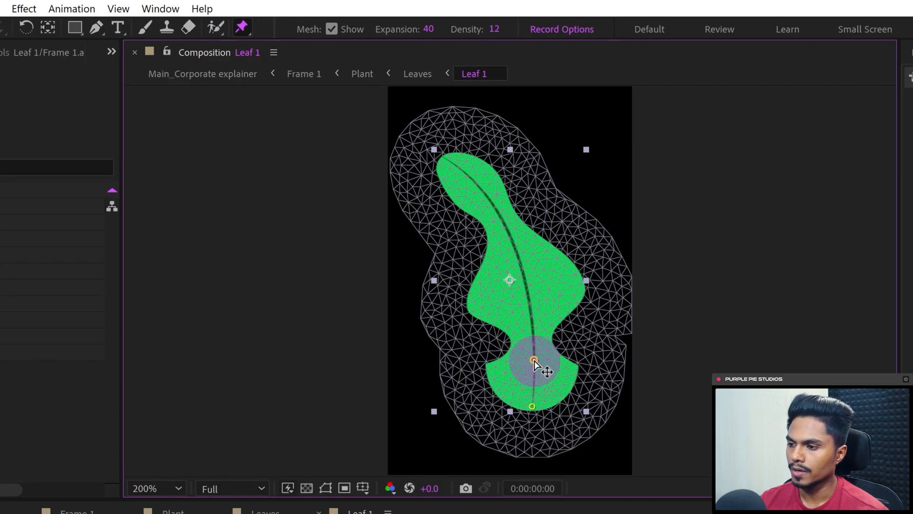
pyautogui.moveTo(533, 358); pyautogui.dragTo(512, 224)
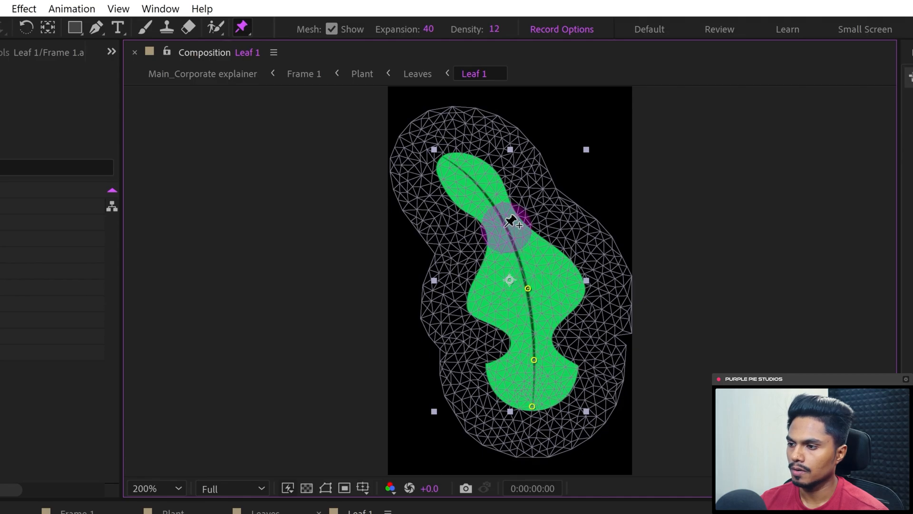
pyautogui.moveTo(513, 224); pyautogui.dragTo(448, 156)
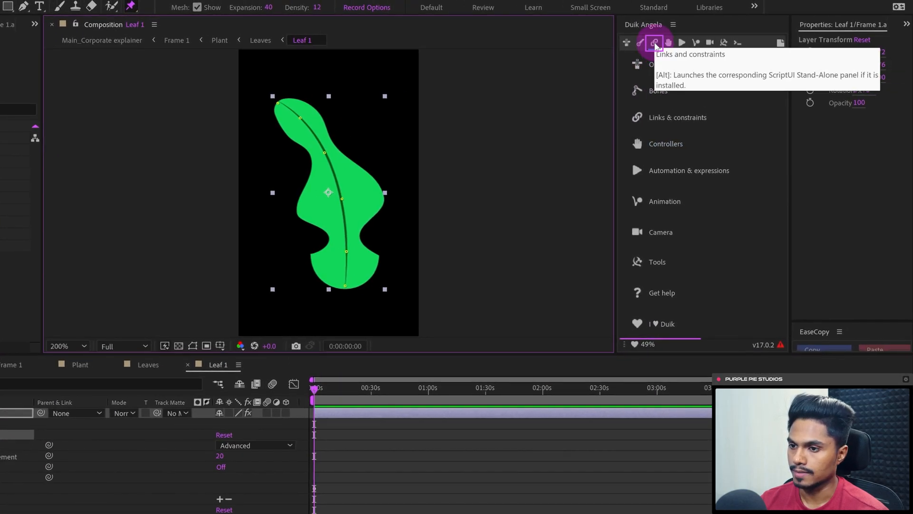
# Step: Convert the leaf's puppet pins into six parented controllers with Duik Add Pins
pyautogui.click(654, 42)
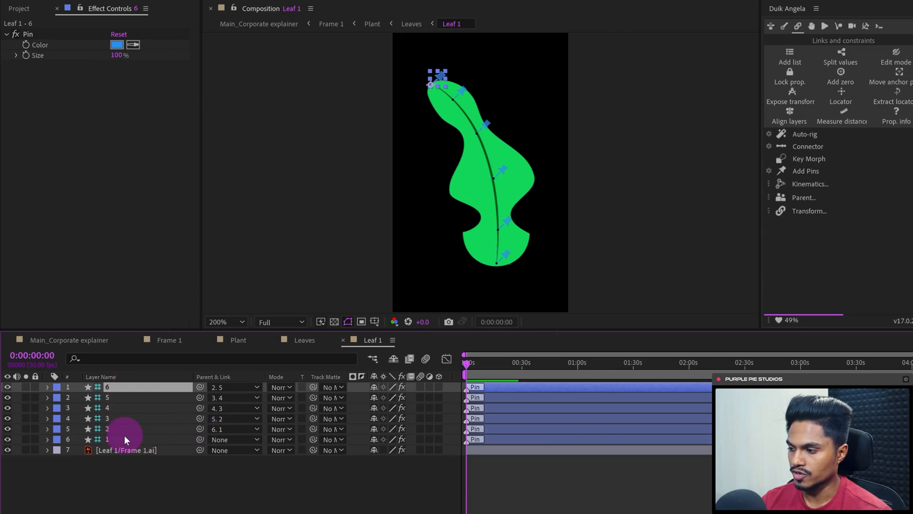
pyautogui.click(106, 428)
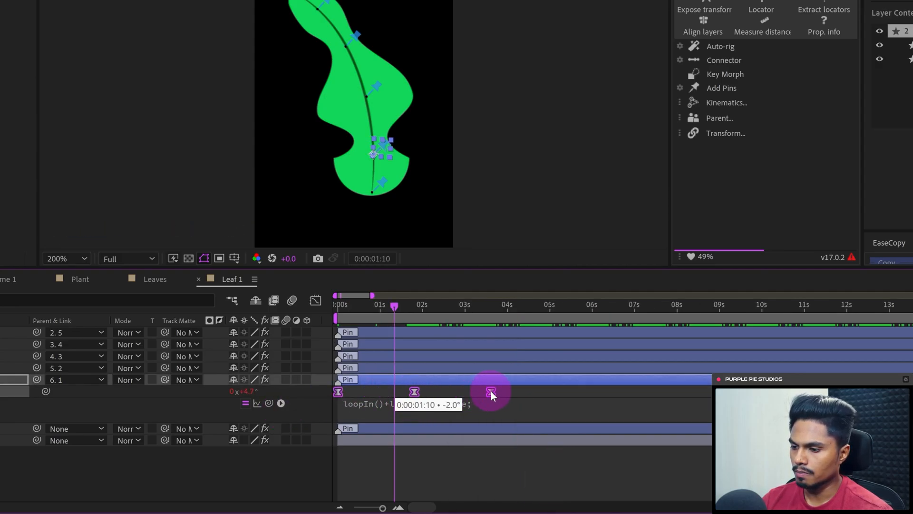
# Step: Retime pin 2's last Rotation keyframe for a looping loopIn()+loopOut() swing
pyautogui.moveTo(489, 391); pyautogui.dragTo(459, 392)
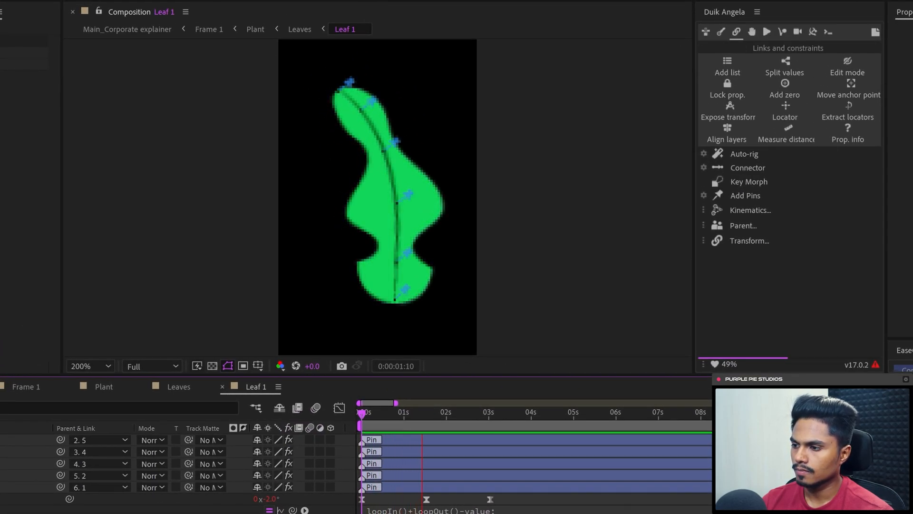
pyautogui.click(504, 407)
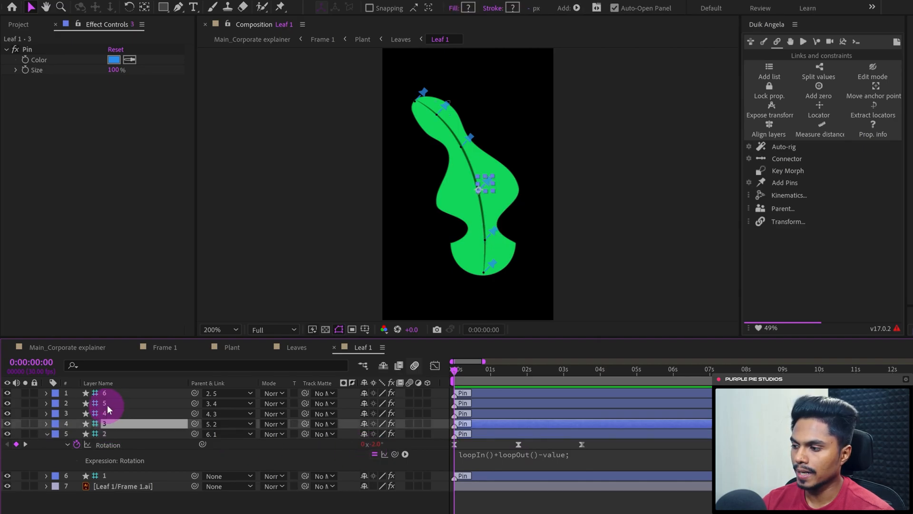
# Step: Paste pin 2's rotation keyframes and expression onto pins 3, 4 and 5
pyautogui.click(109, 397)
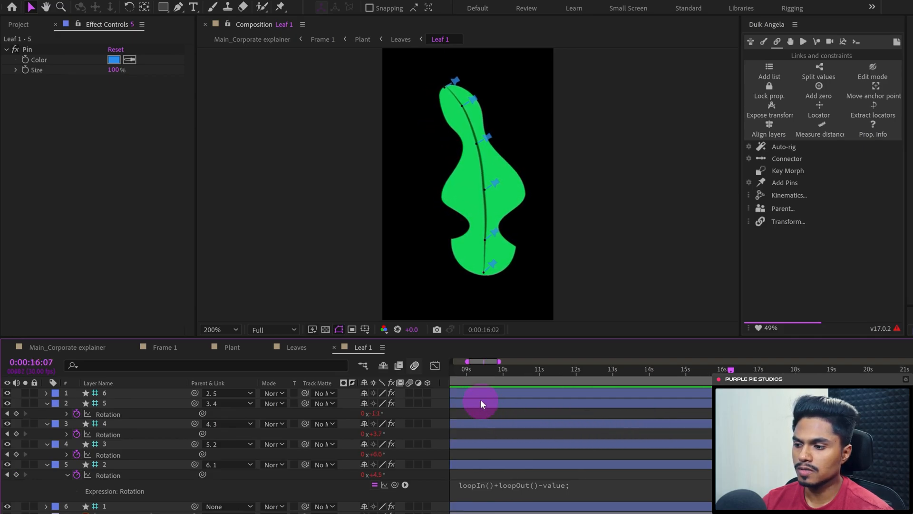
# Step: Back in Leaves, reposition the Leaf 3 duplicate and flip it vertically
pyautogui.click(400, 39)
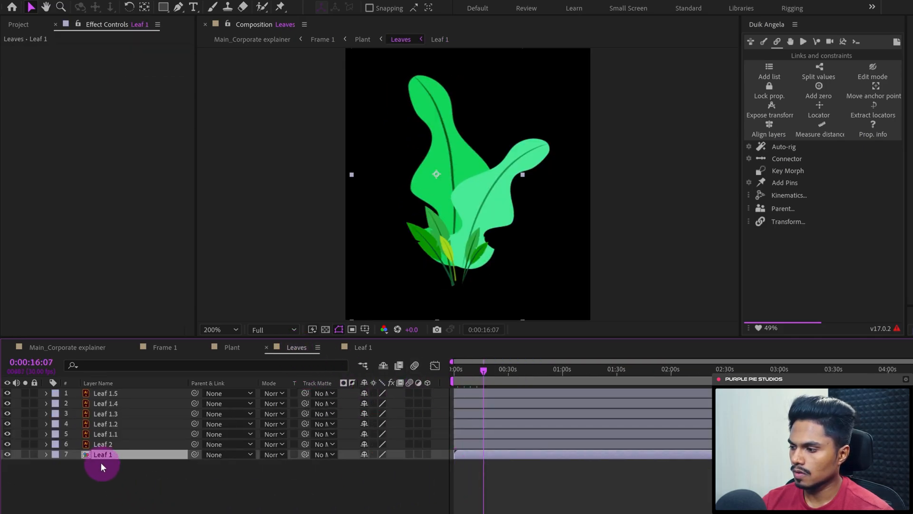
pyautogui.click(103, 444)
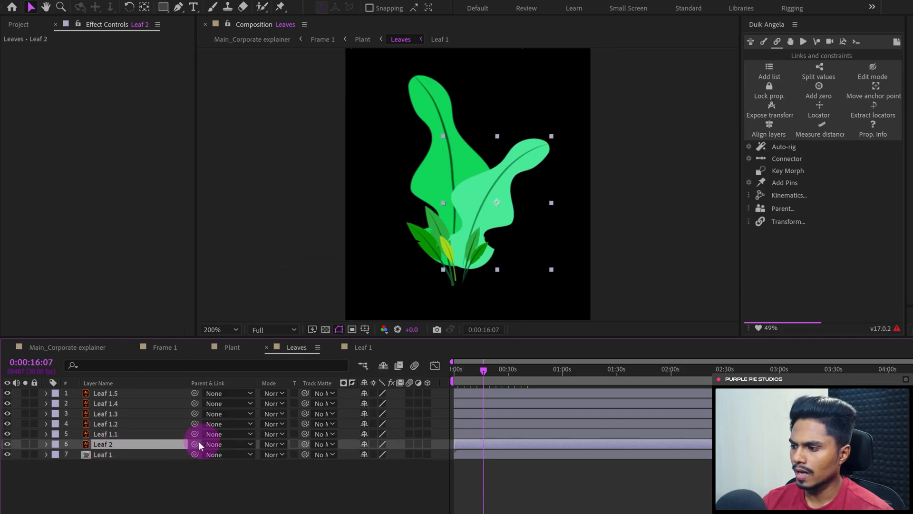
pyautogui.click(103, 454)
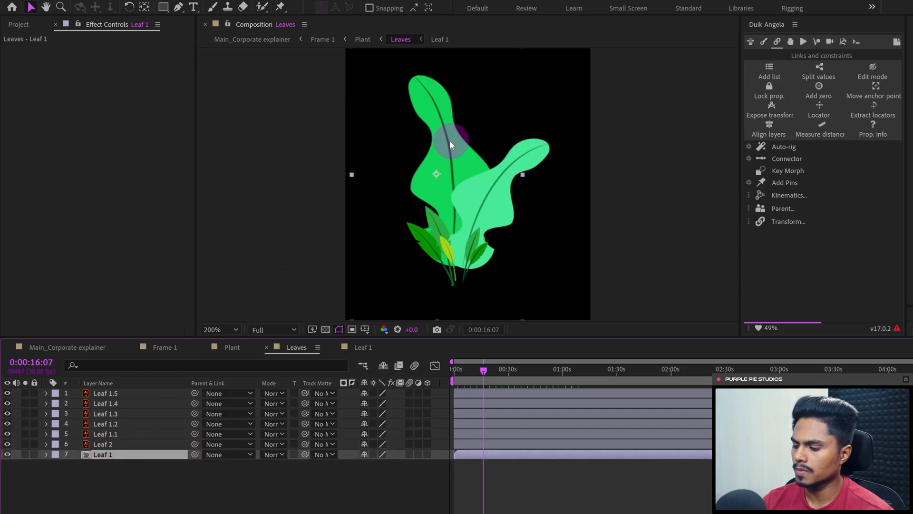
pyautogui.moveTo(451, 144); pyautogui.dragTo(425, 236)
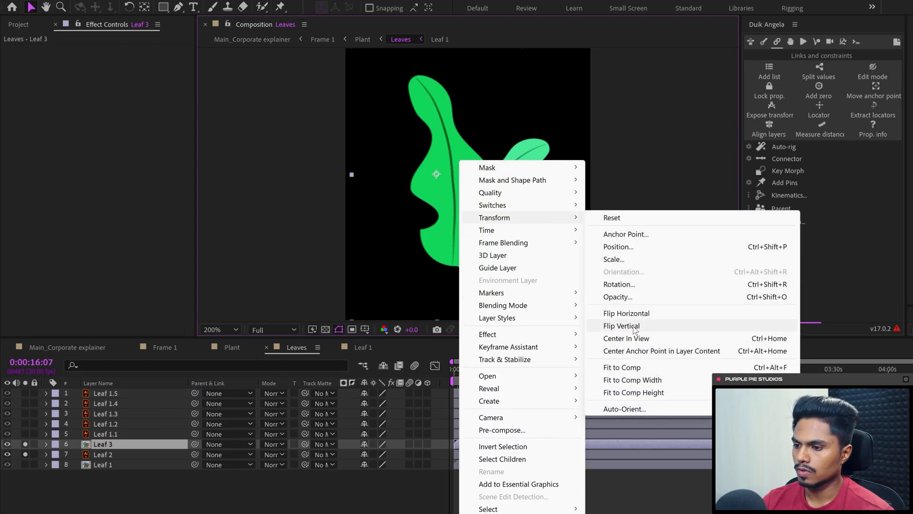
pyautogui.click(620, 326)
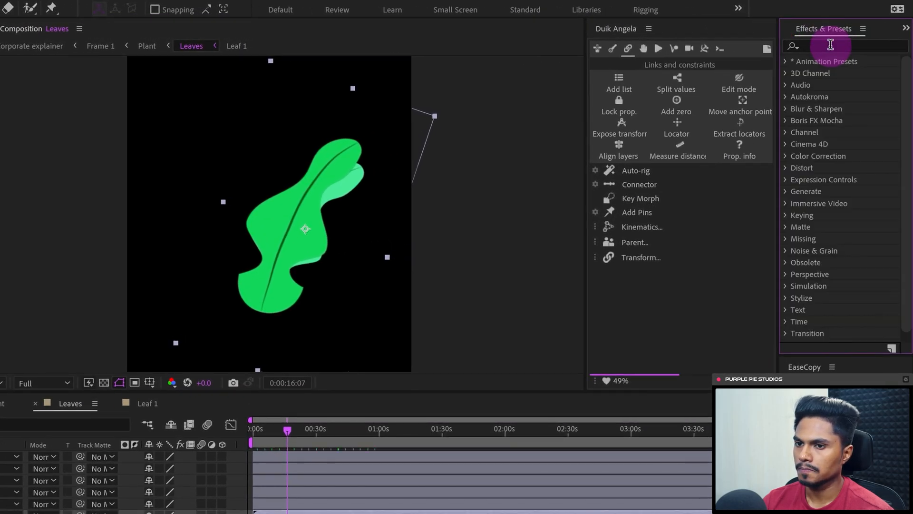
# Step: Apply Hue/Saturation to Leaf 3, raising Master Lightness and Saturation for a paler green
pyautogui.write('h')
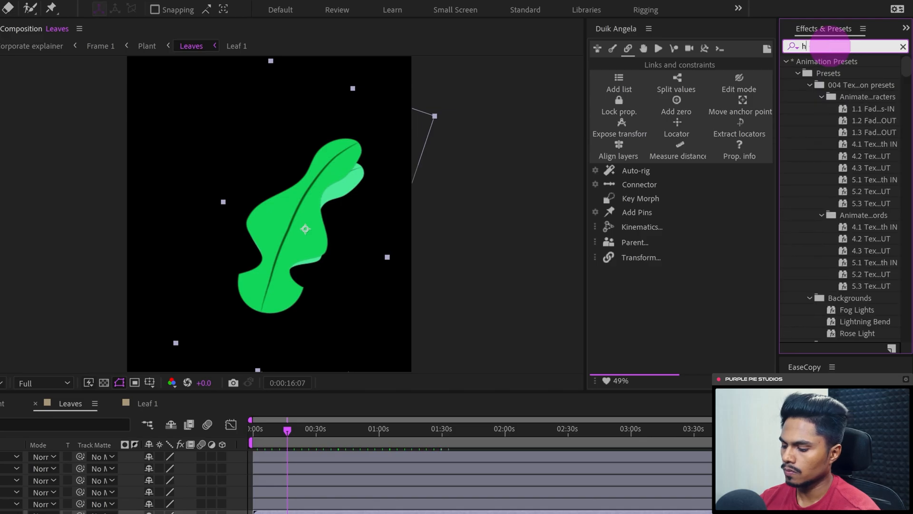
pyautogui.write('ue')
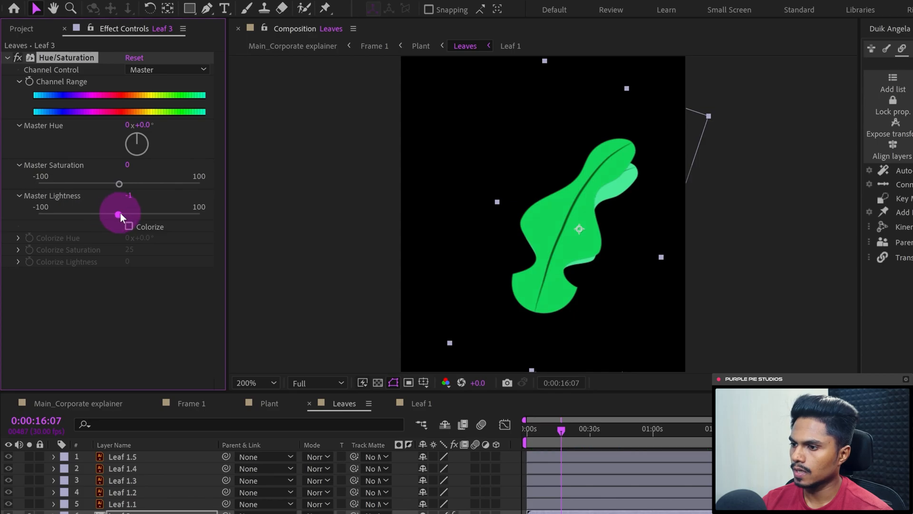
pyautogui.moveTo(120, 214); pyautogui.dragTo(145, 214)
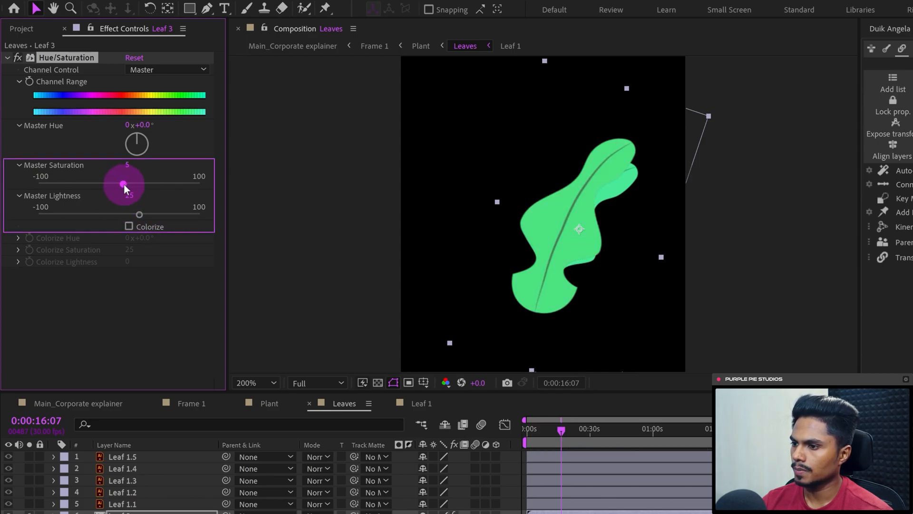
pyautogui.moveTo(125, 184); pyautogui.dragTo(144, 215)
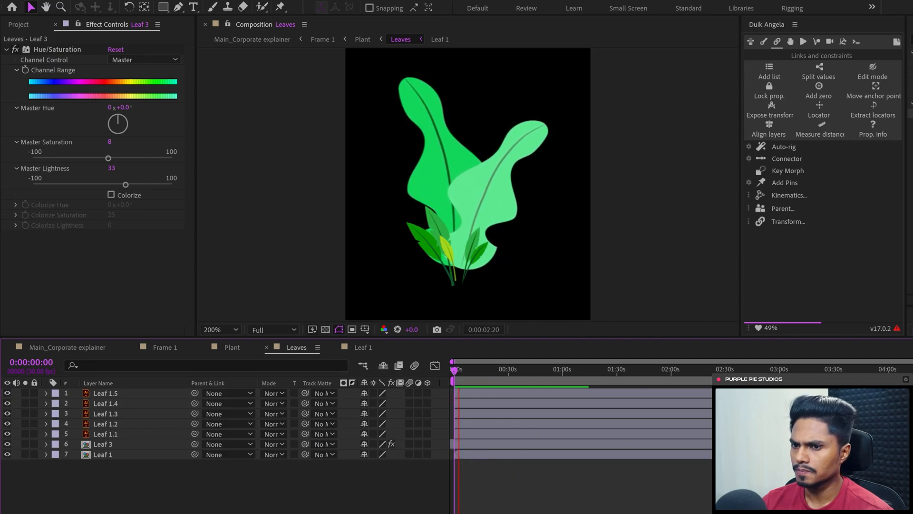
# Step: Precompose Leaf 1.1 and change the new comp's width and height in Composition Settings
pyautogui.click(106, 433)
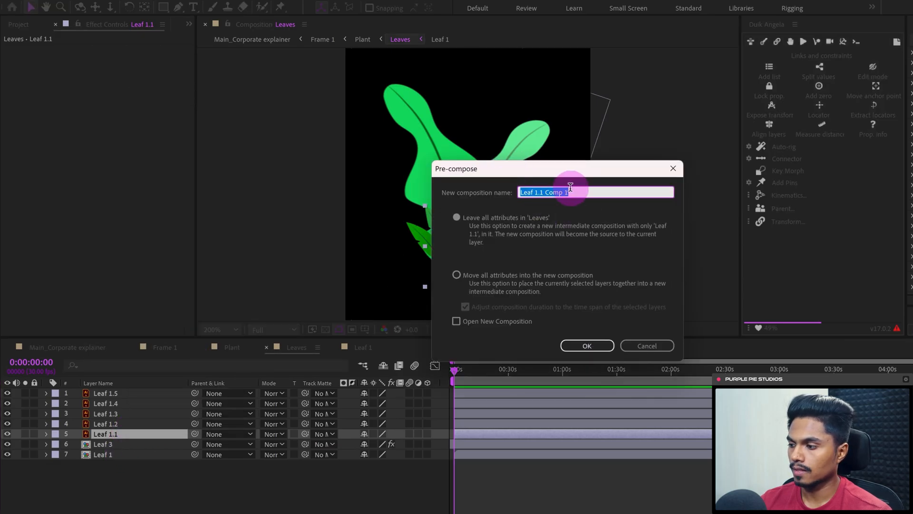
pyautogui.click(645, 345)
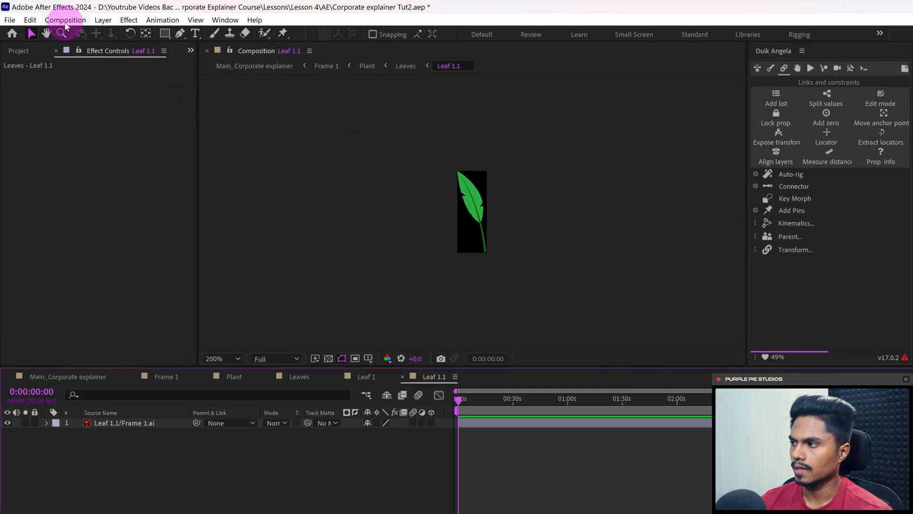
pyautogui.click(65, 20)
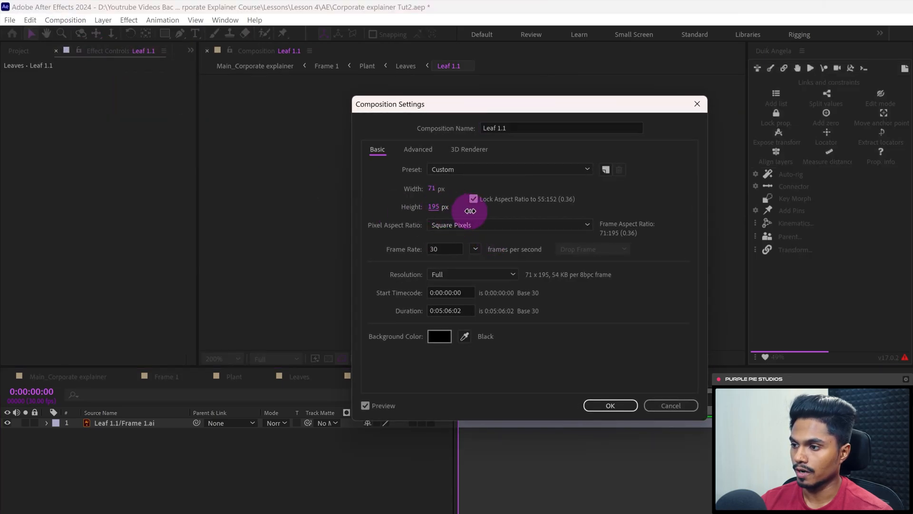
pyautogui.click(610, 404)
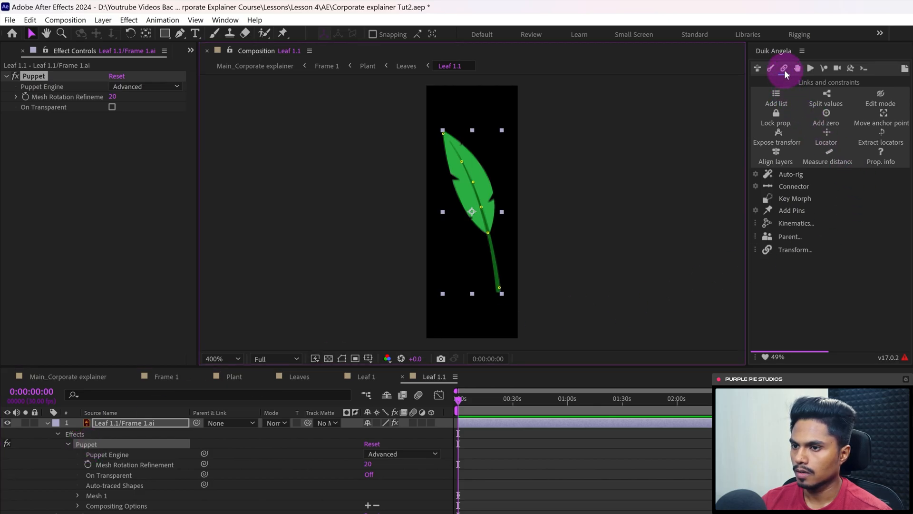
pyautogui.moveTo(797, 212)
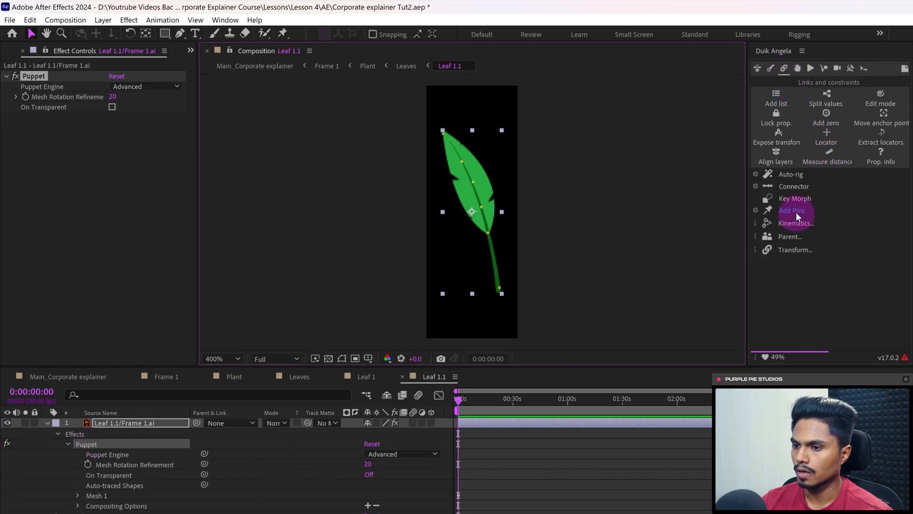
# Step: Run Duik Add Pins to turn Leaf 1.1's puppet pins into six pin layers
pyautogui.click(791, 210)
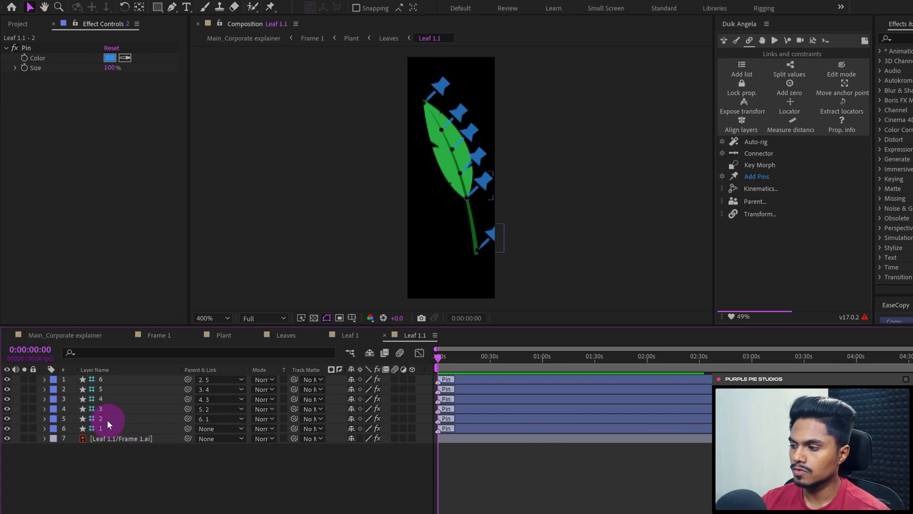
pyautogui.click(107, 417)
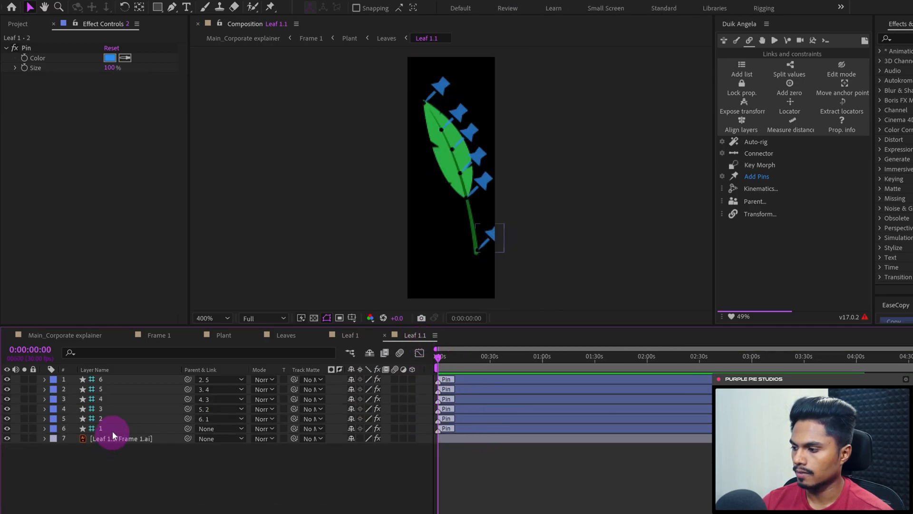
pyautogui.click(101, 418)
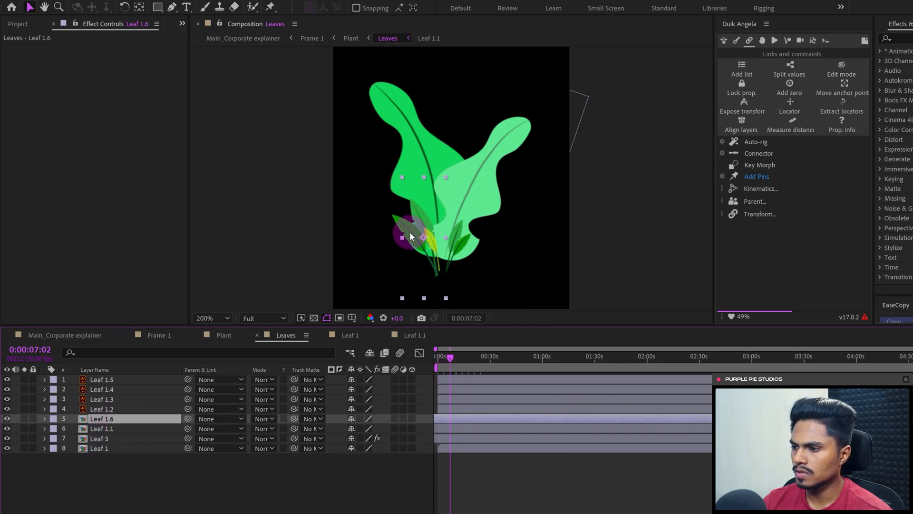
# Step: Select the small leaf near the plant base and rotate it to a new angle
pyautogui.click(204, 318)
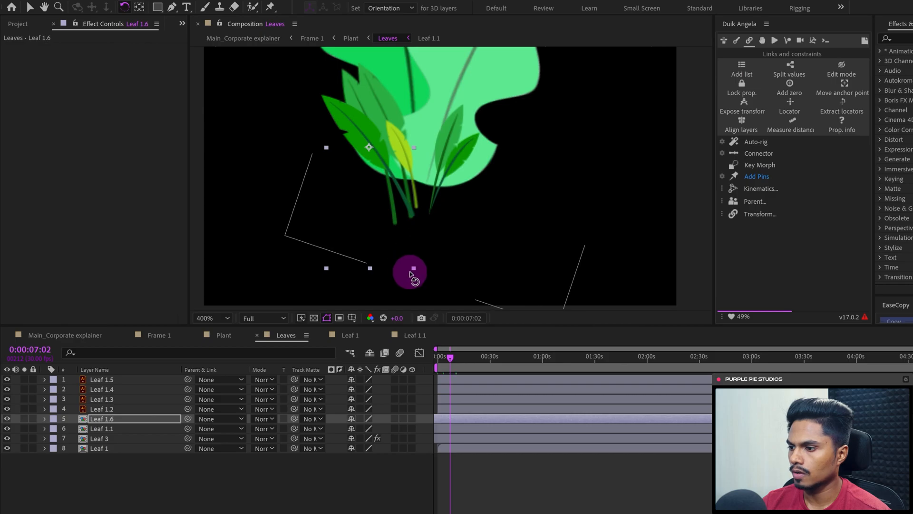
pyautogui.moveTo(409, 274); pyautogui.dragTo(432, 242)
pyautogui.write('hue')
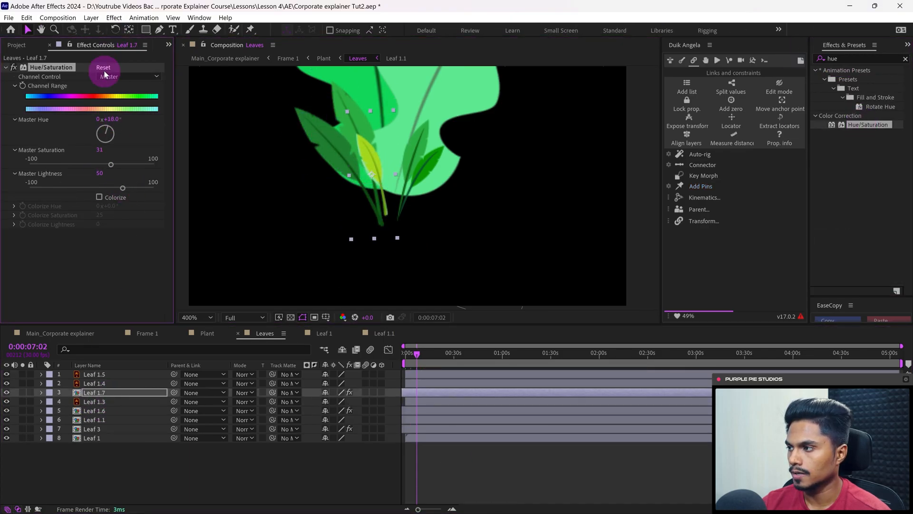
# Step: Reset Leaf 1.7's Hue/Saturation adjustment and select the new leaves on the right
pyautogui.click(94, 401)
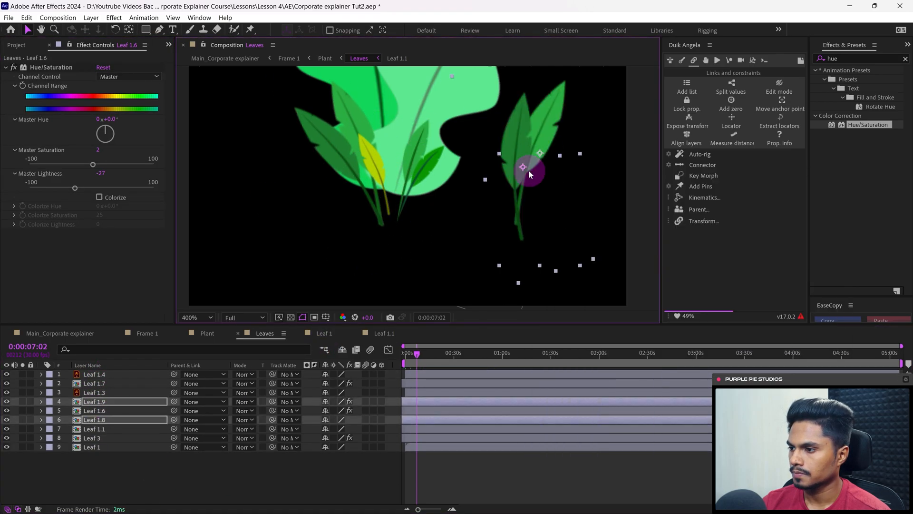
pyautogui.click(95, 420)
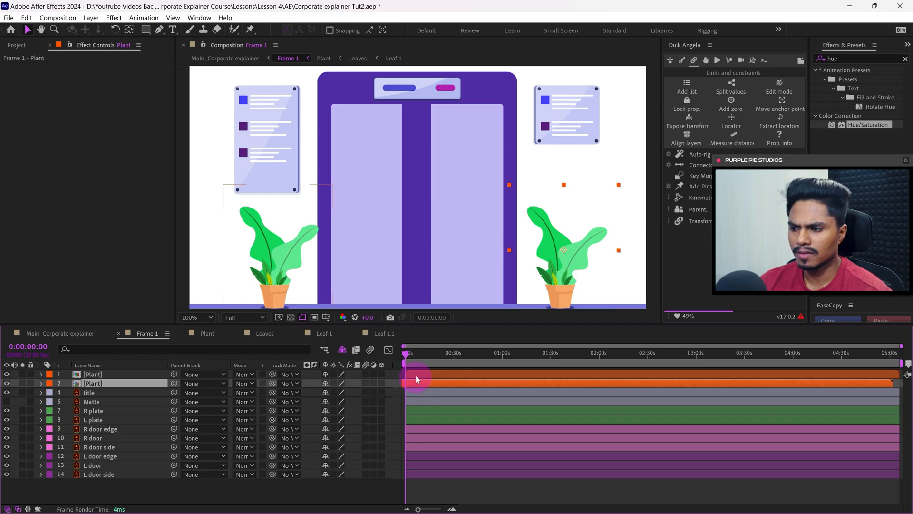
pyautogui.moveTo(427, 364)
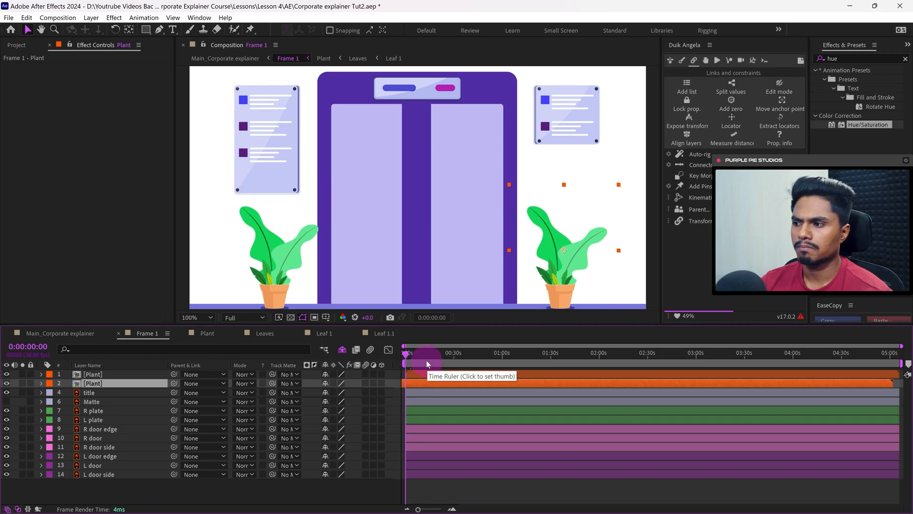